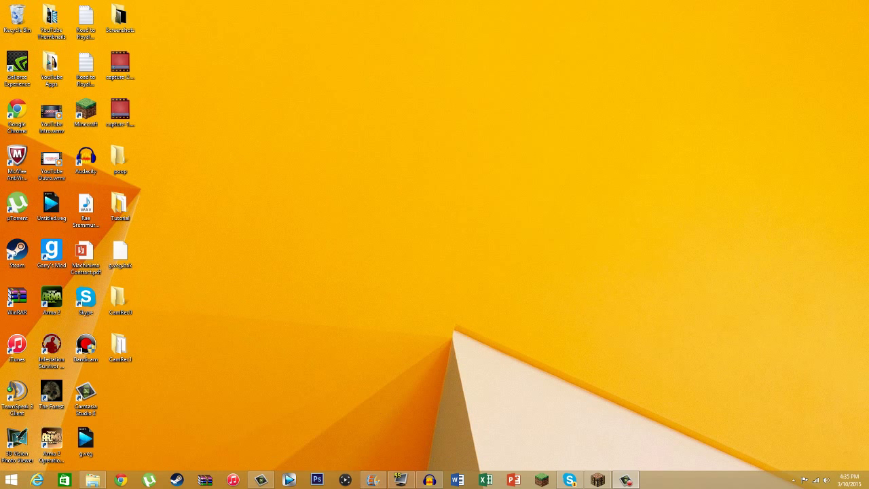
mouse_move(117, 385)
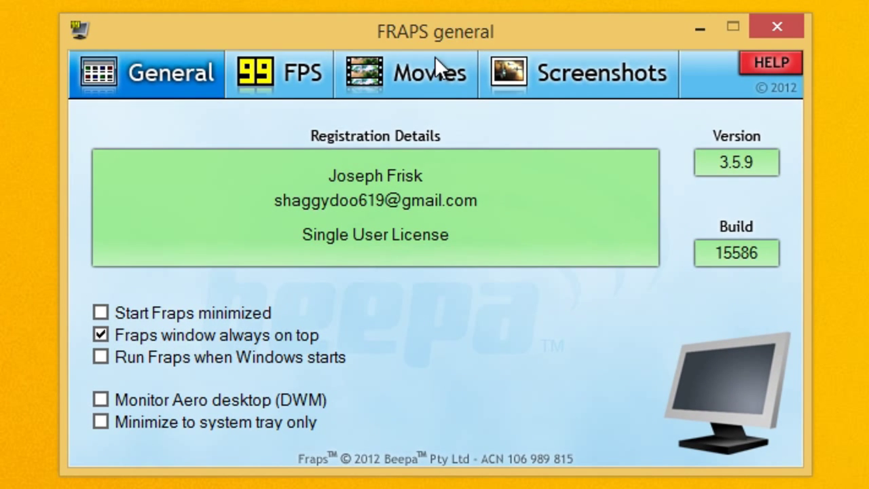
- Review Fraps movie settings: D:\Fraps Videos folder, F9 hotkey, 30 fps full-size, stereo Win7 sound
left_click(428, 73)
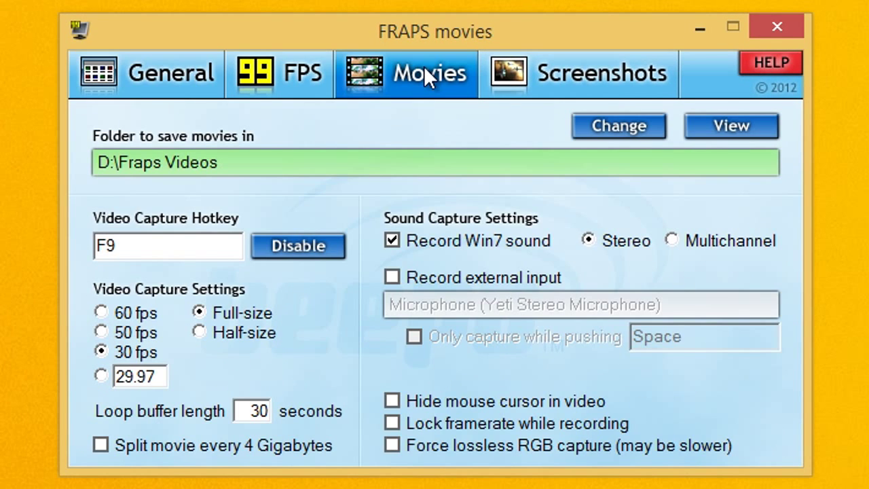
left_click(168, 246)
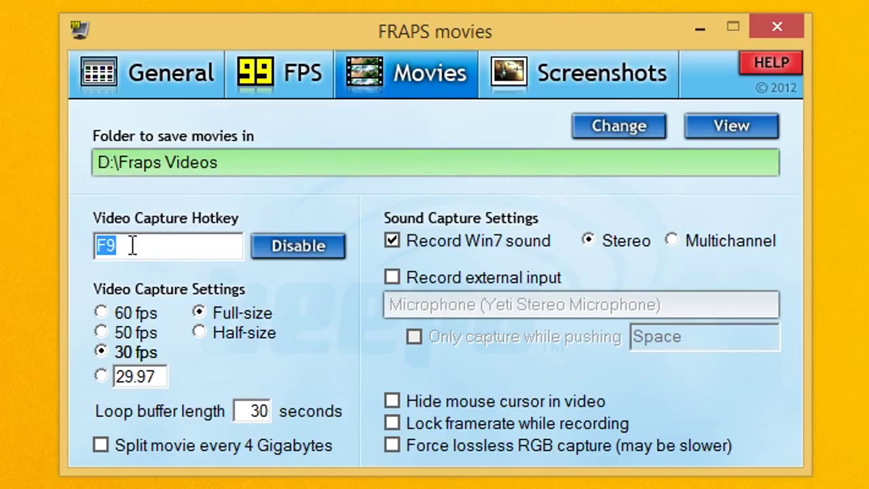
mouse_move(140, 343)
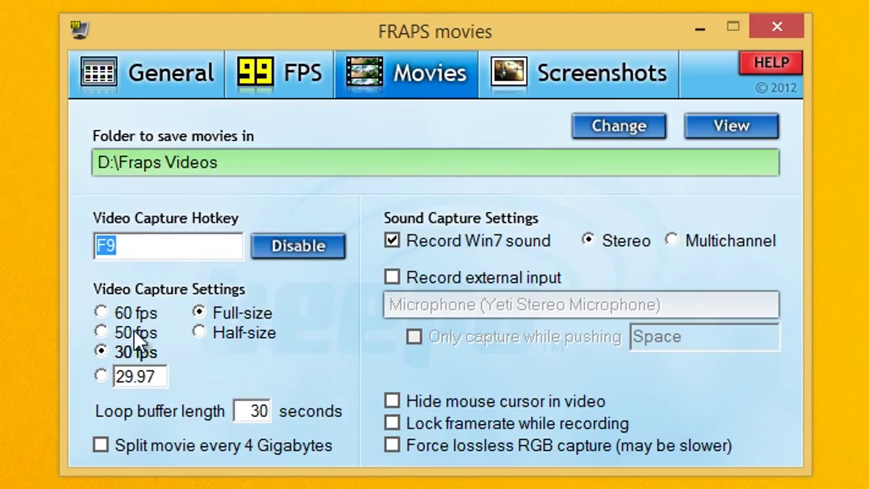
mouse_move(213, 329)
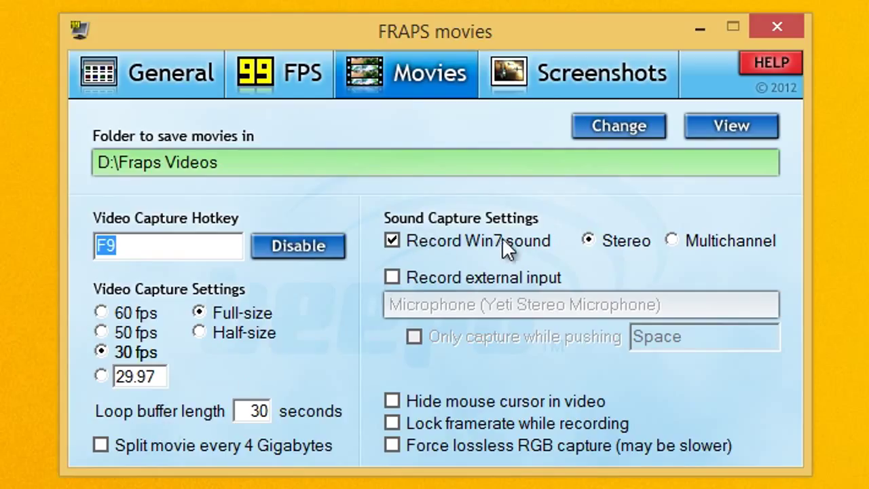
mouse_move(585, 248)
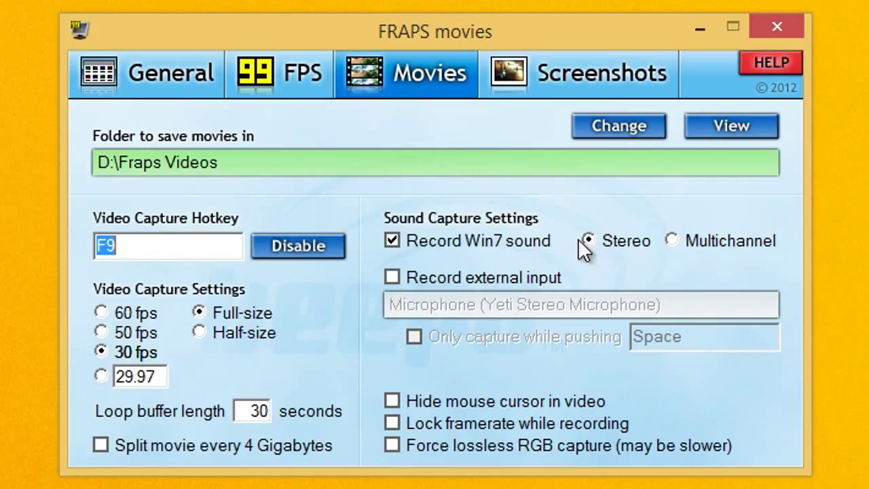
left_click(587, 240)
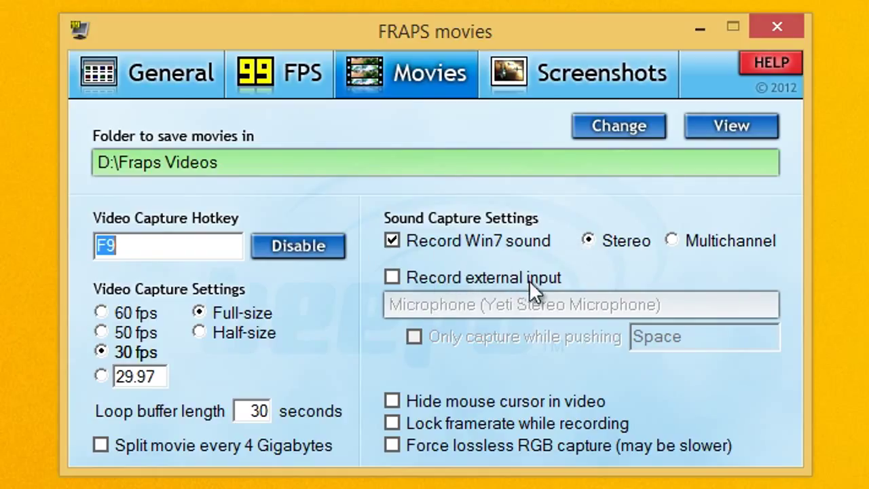
mouse_move(556, 291)
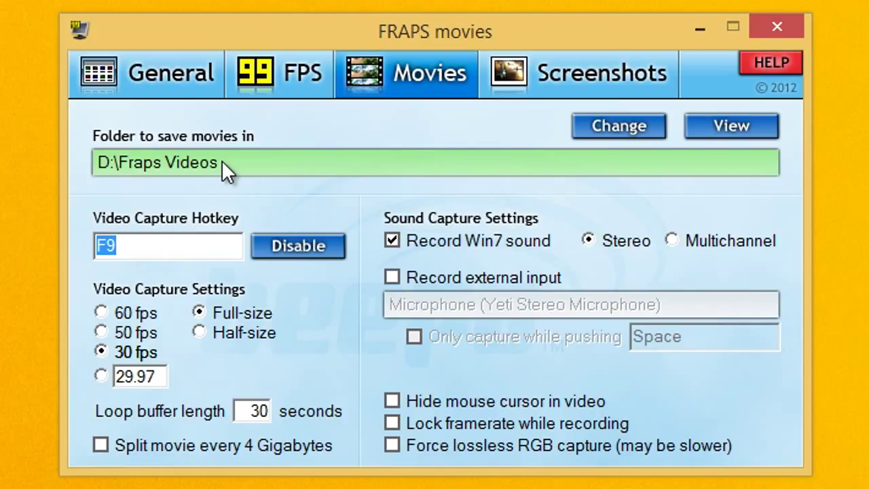
mouse_move(264, 190)
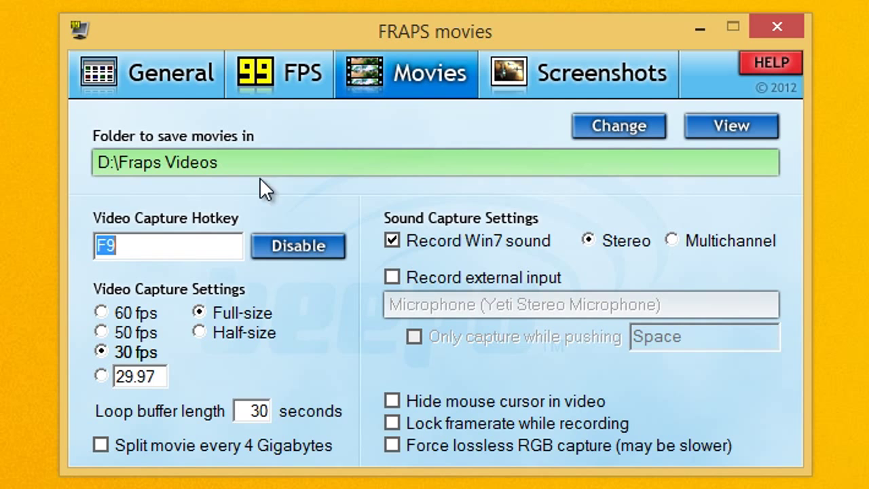
mouse_move(284, 88)
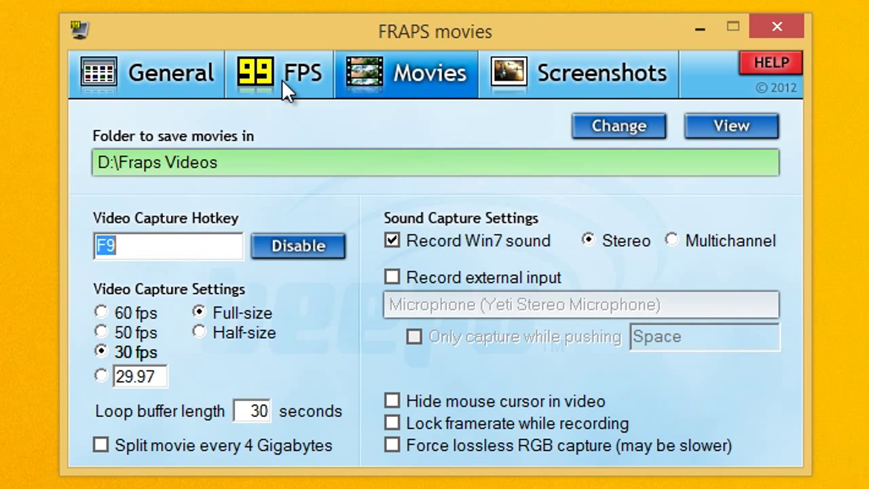
- View Fraps' benchmark and overlay hotkey settings, then bring up Minecraft beside it
left_click(279, 73)
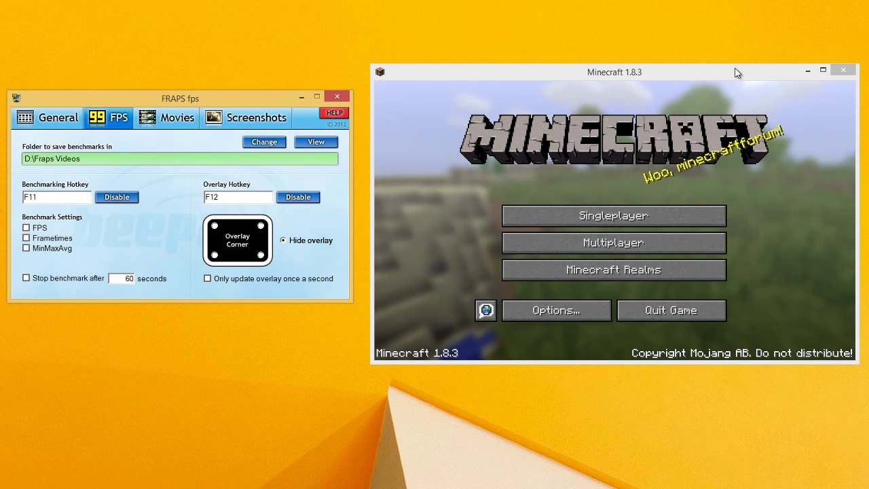
left_click(843, 70)
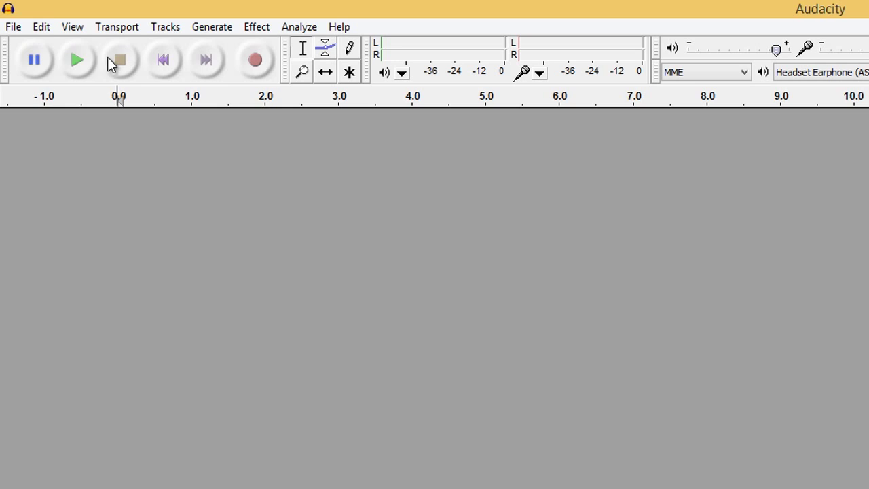
- Set Audacity's recording device to Microphone (Yeti Stereo Microphone) in Preferences and confirm
left_click(41, 27)
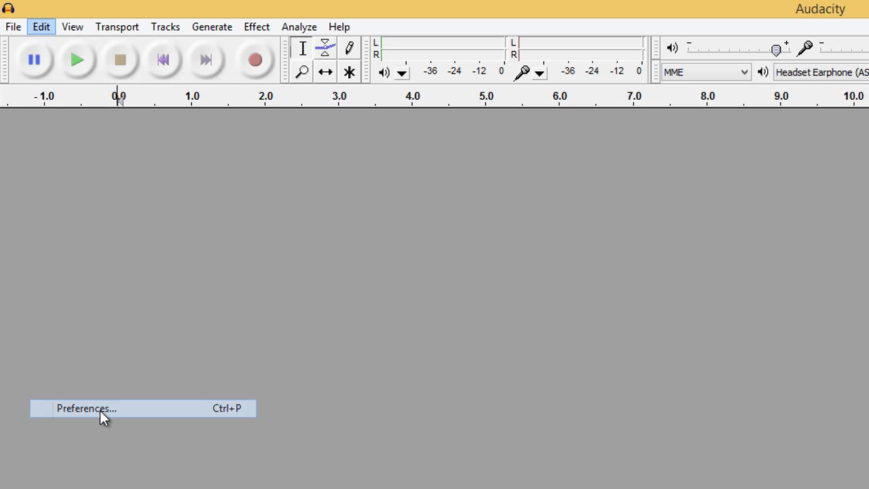
left_click(86, 408)
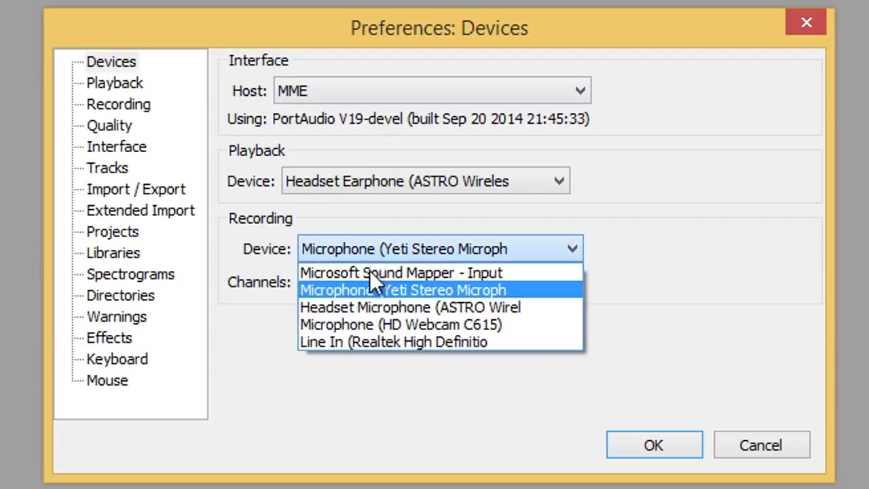
left_click(403, 290)
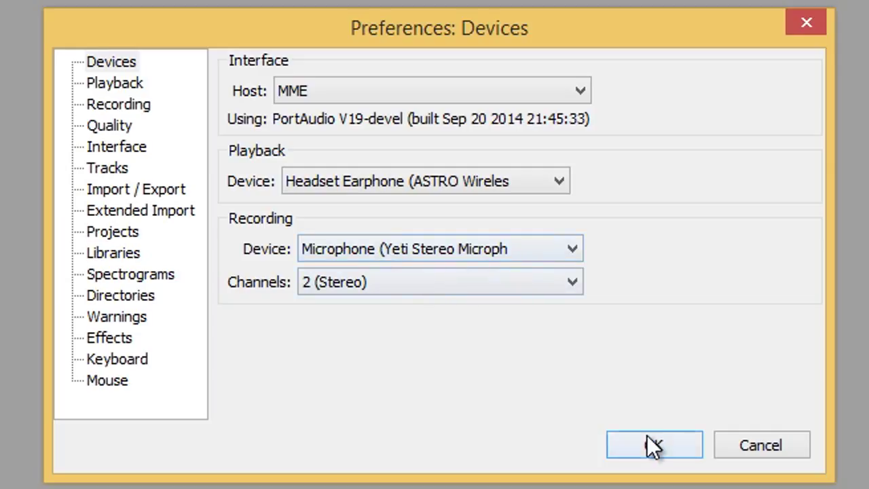
left_click(654, 444)
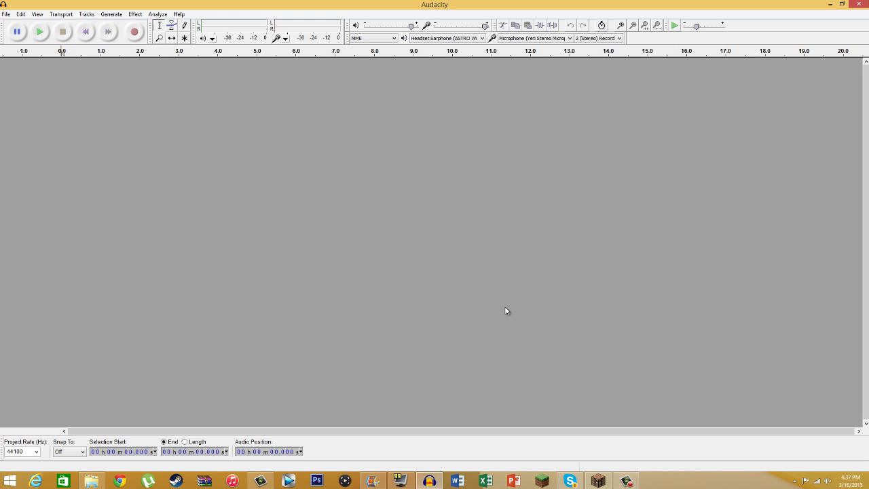
mouse_move(375, 67)
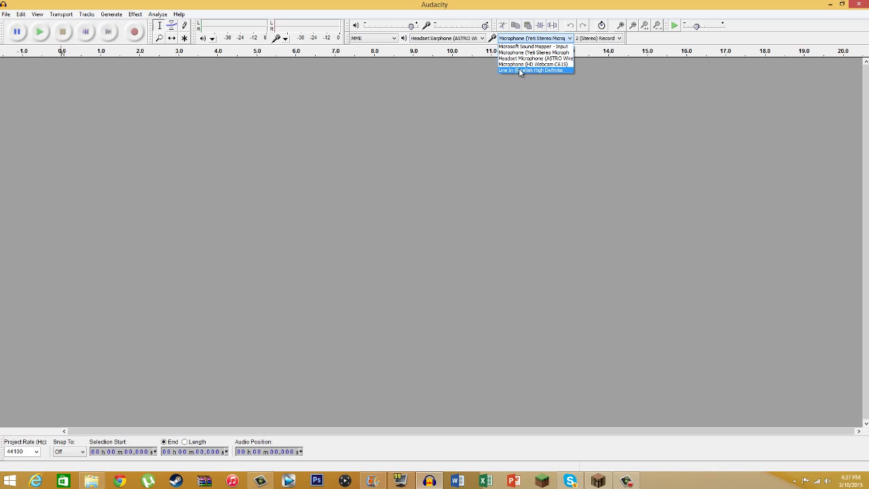
mouse_move(520, 64)
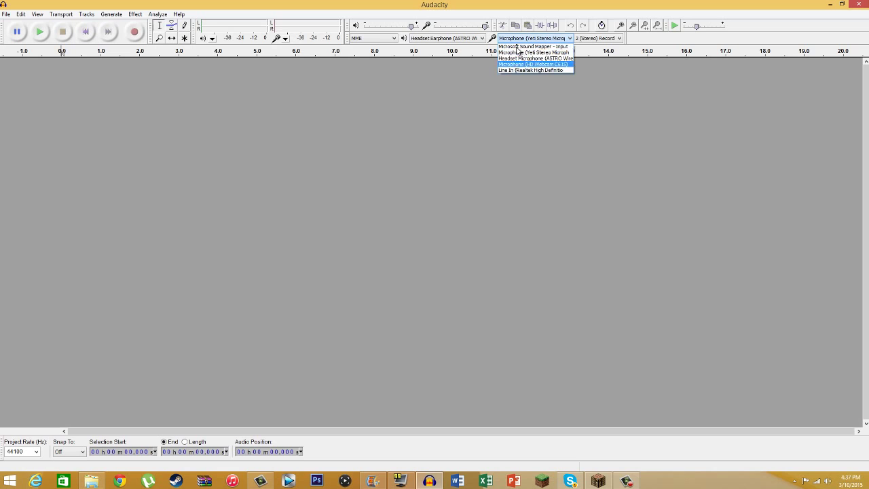
- Pick Microphone (Yeti Stereo Microphone) in the recording dropdown and minimize Audacity
left_click(535, 53)
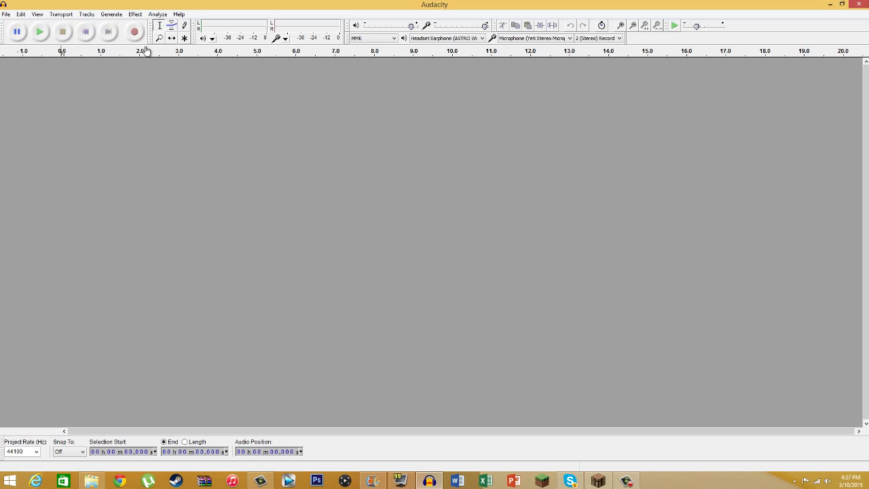
mouse_move(134, 32)
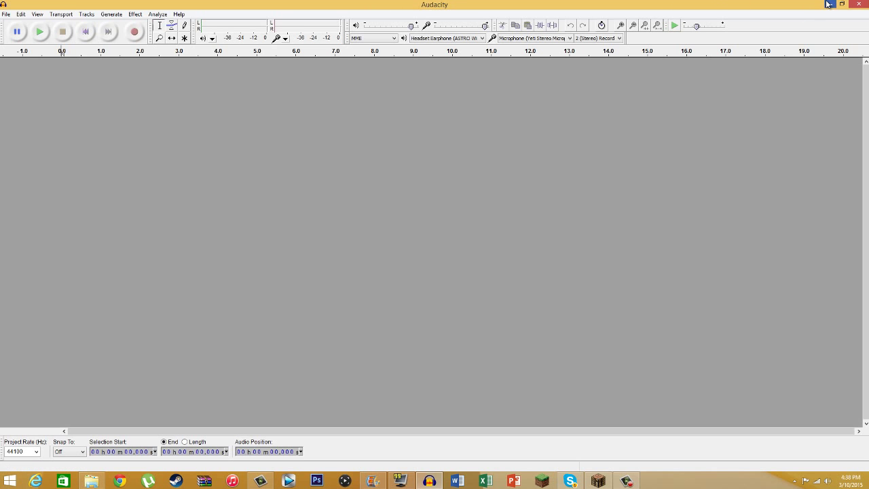
left_click(371, 480)
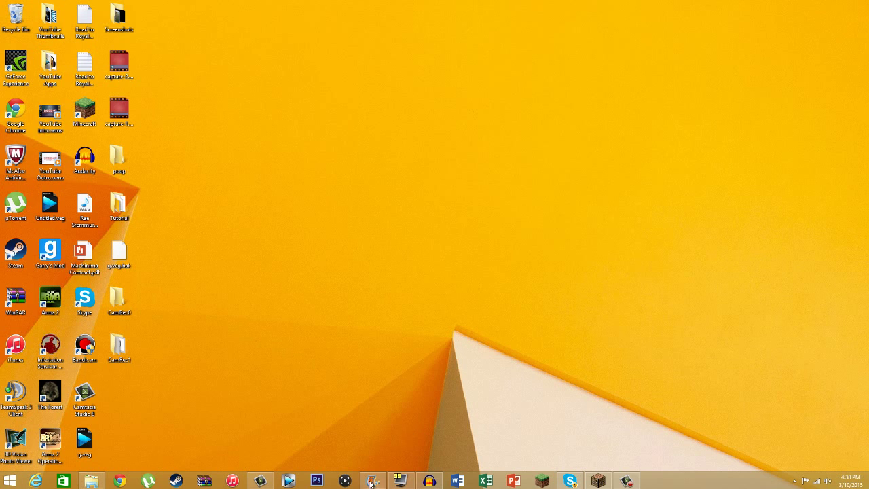
- Bring up Windows Movie Maker from the taskbar showing the empty My Movie project
left_click(372, 480)
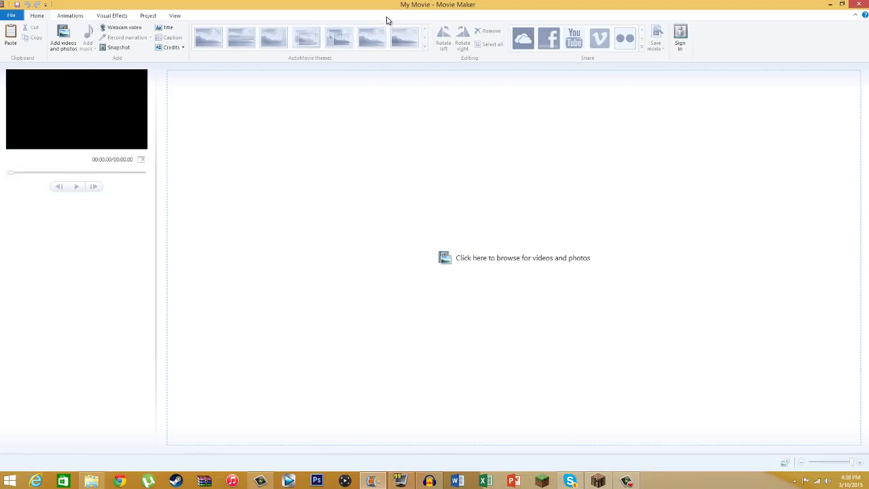
mouse_move(261, 3)
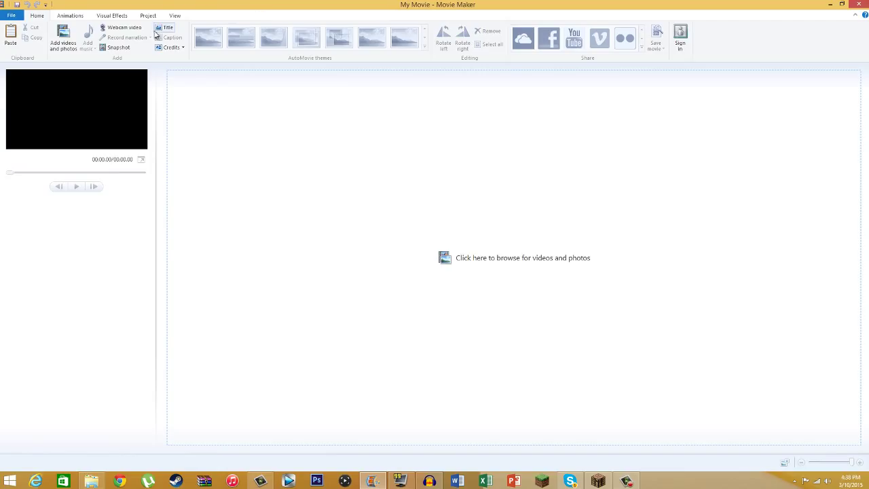
mouse_move(125, 27)
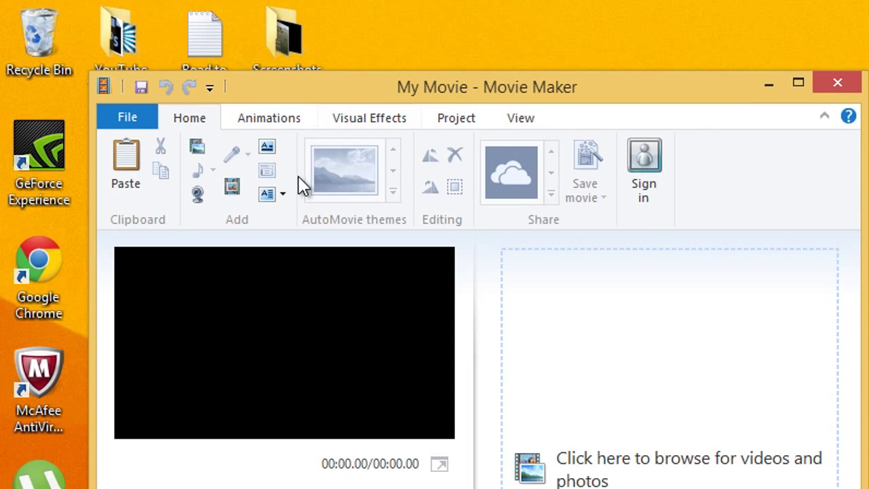
mouse_move(197, 194)
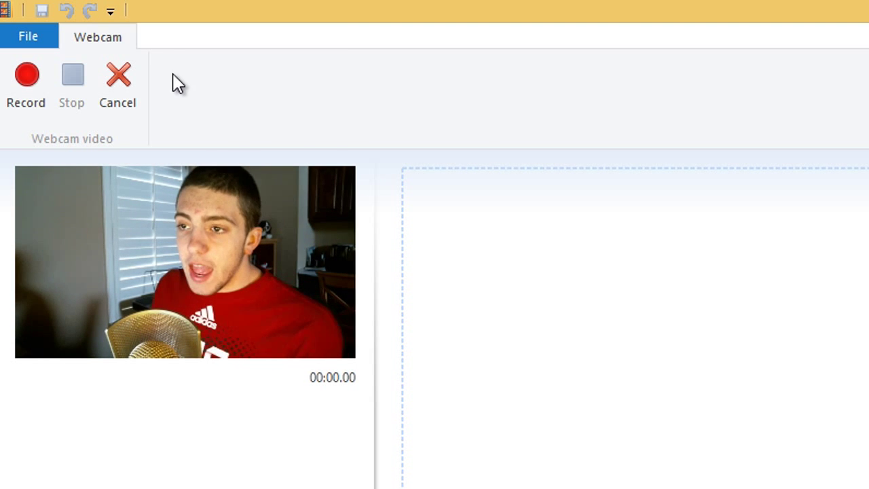
mouse_move(26, 88)
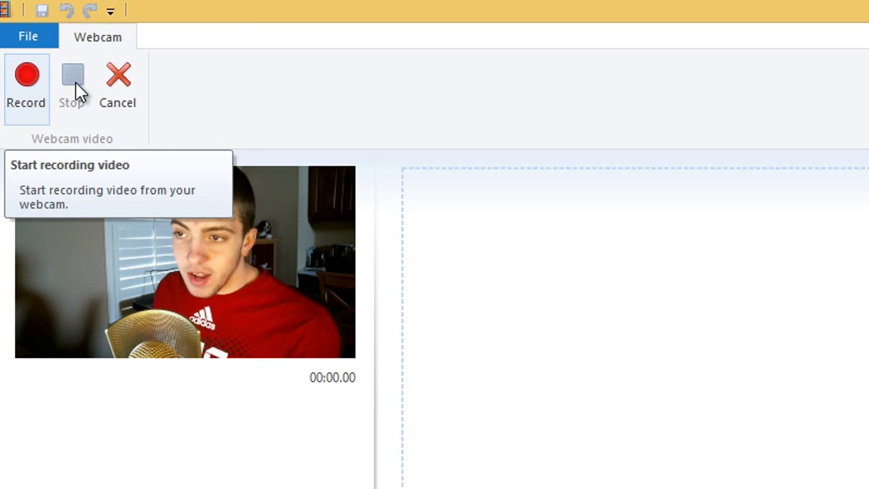
mouse_move(819, 99)
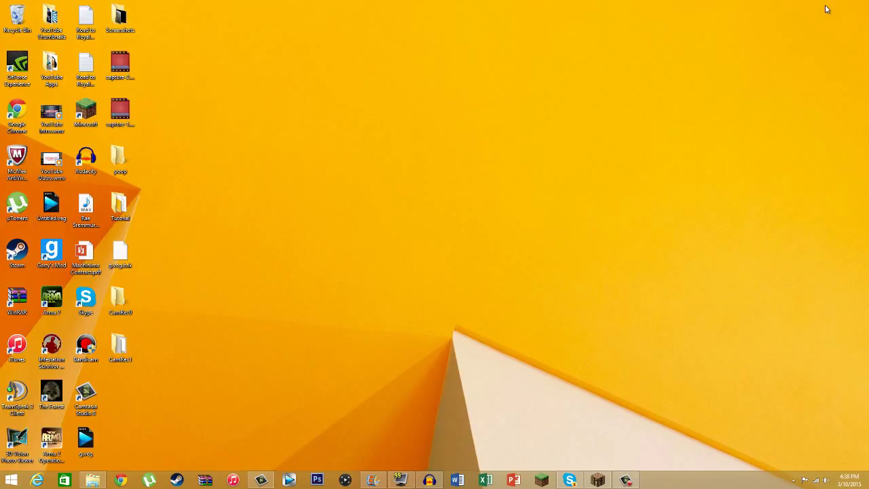
mouse_move(786, 41)
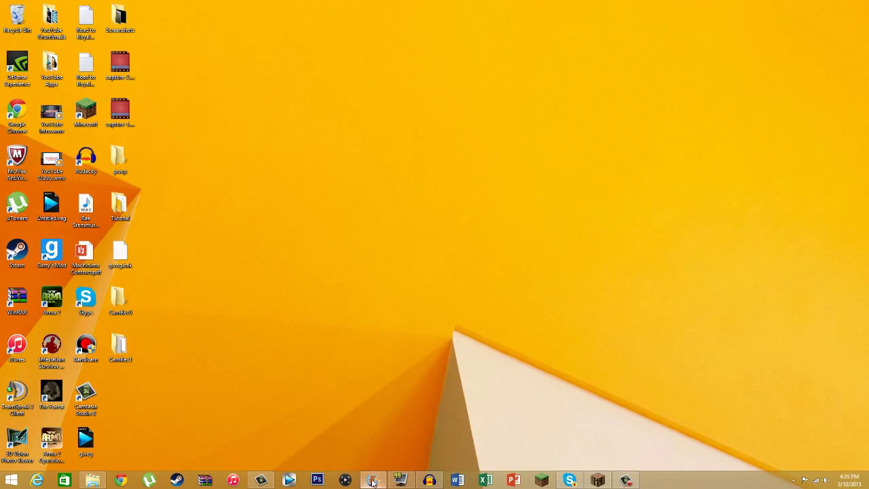
- Restore the Audacity window with its empty project from the taskbar
left_click(372, 480)
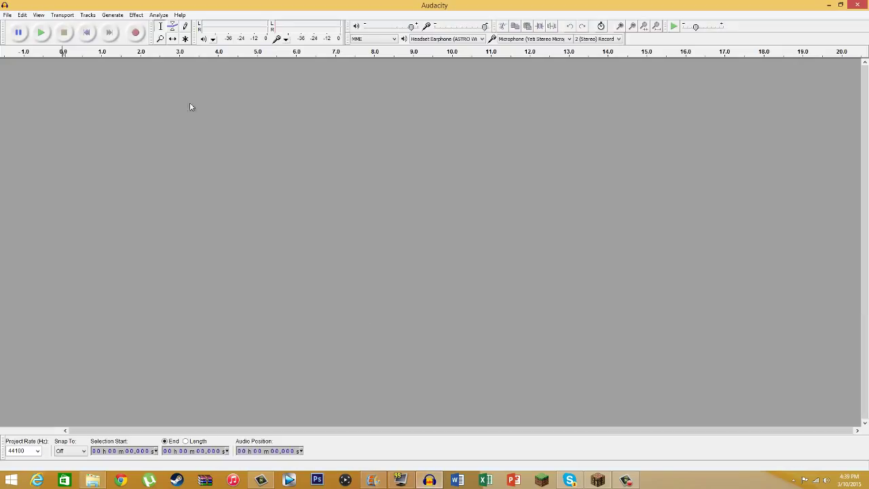
mouse_move(135, 32)
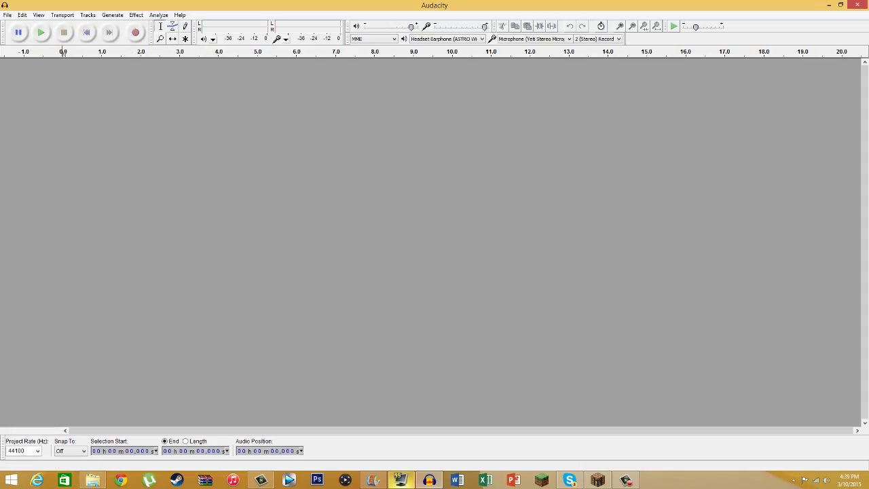
left_click(400, 480)
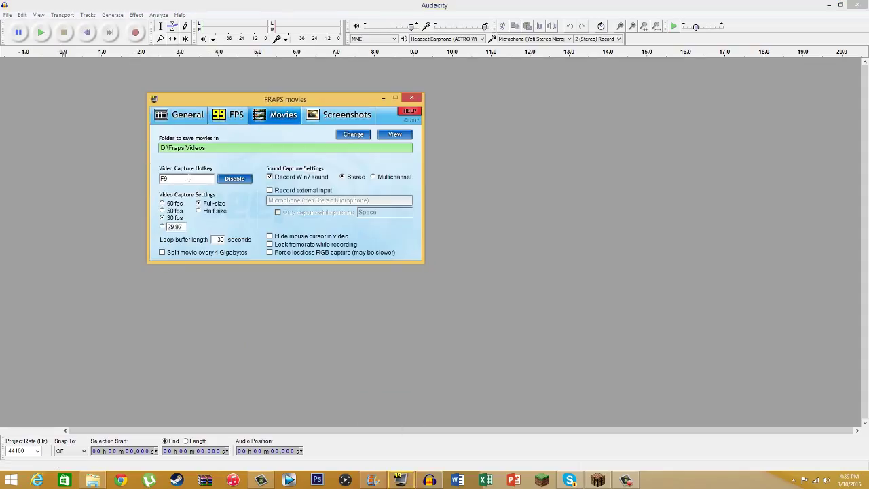
mouse_move(596, 479)
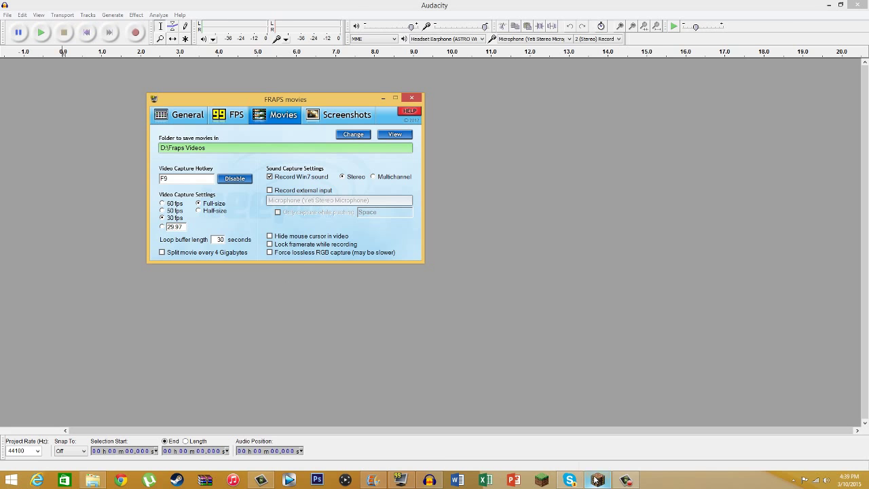
left_click(596, 480)
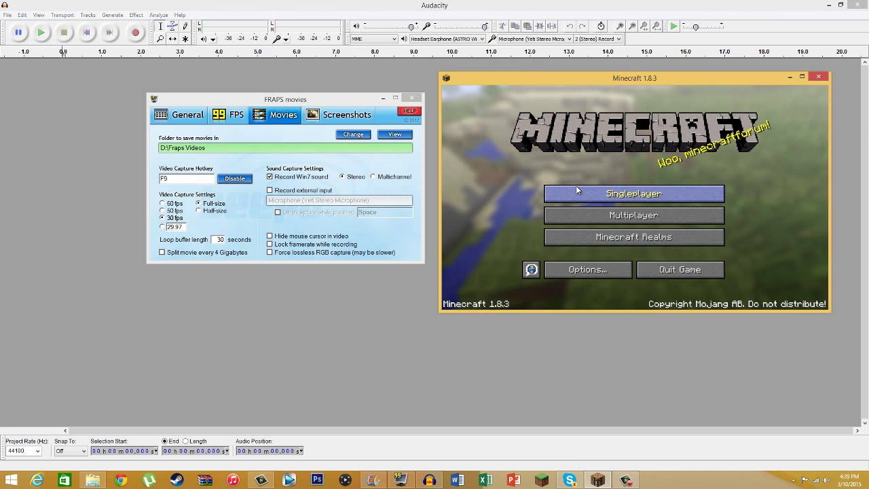
mouse_move(522, 128)
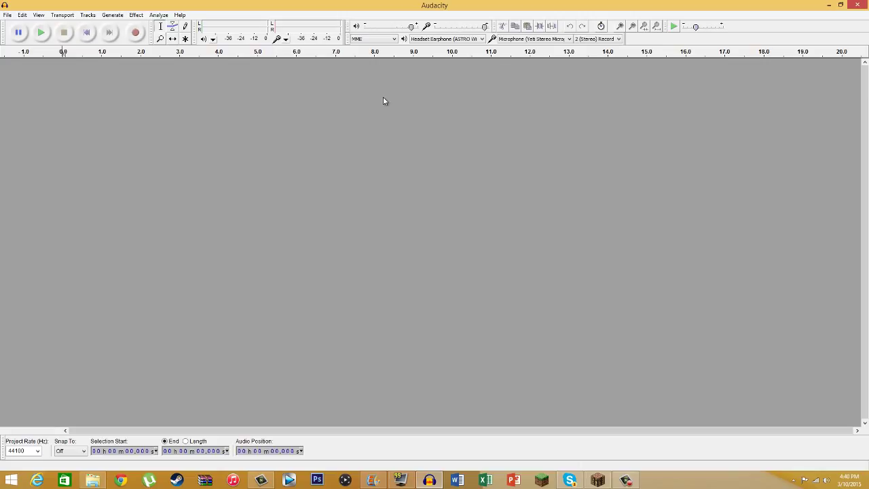
mouse_move(429, 216)
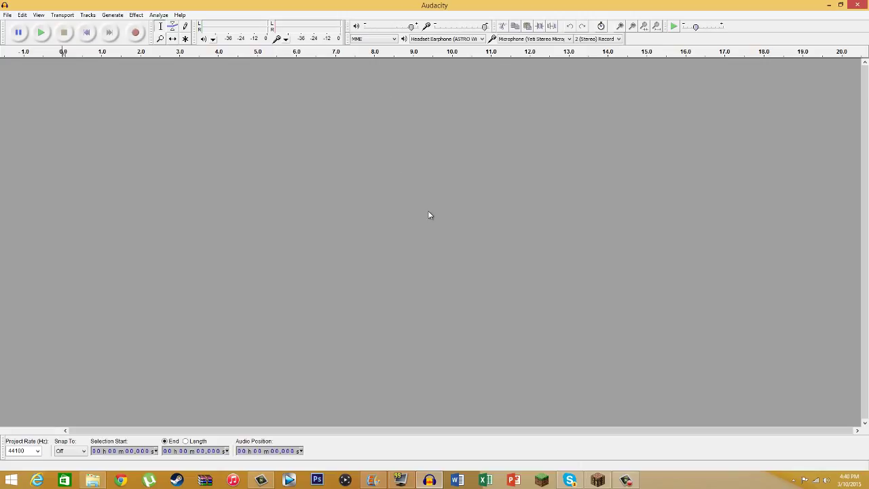